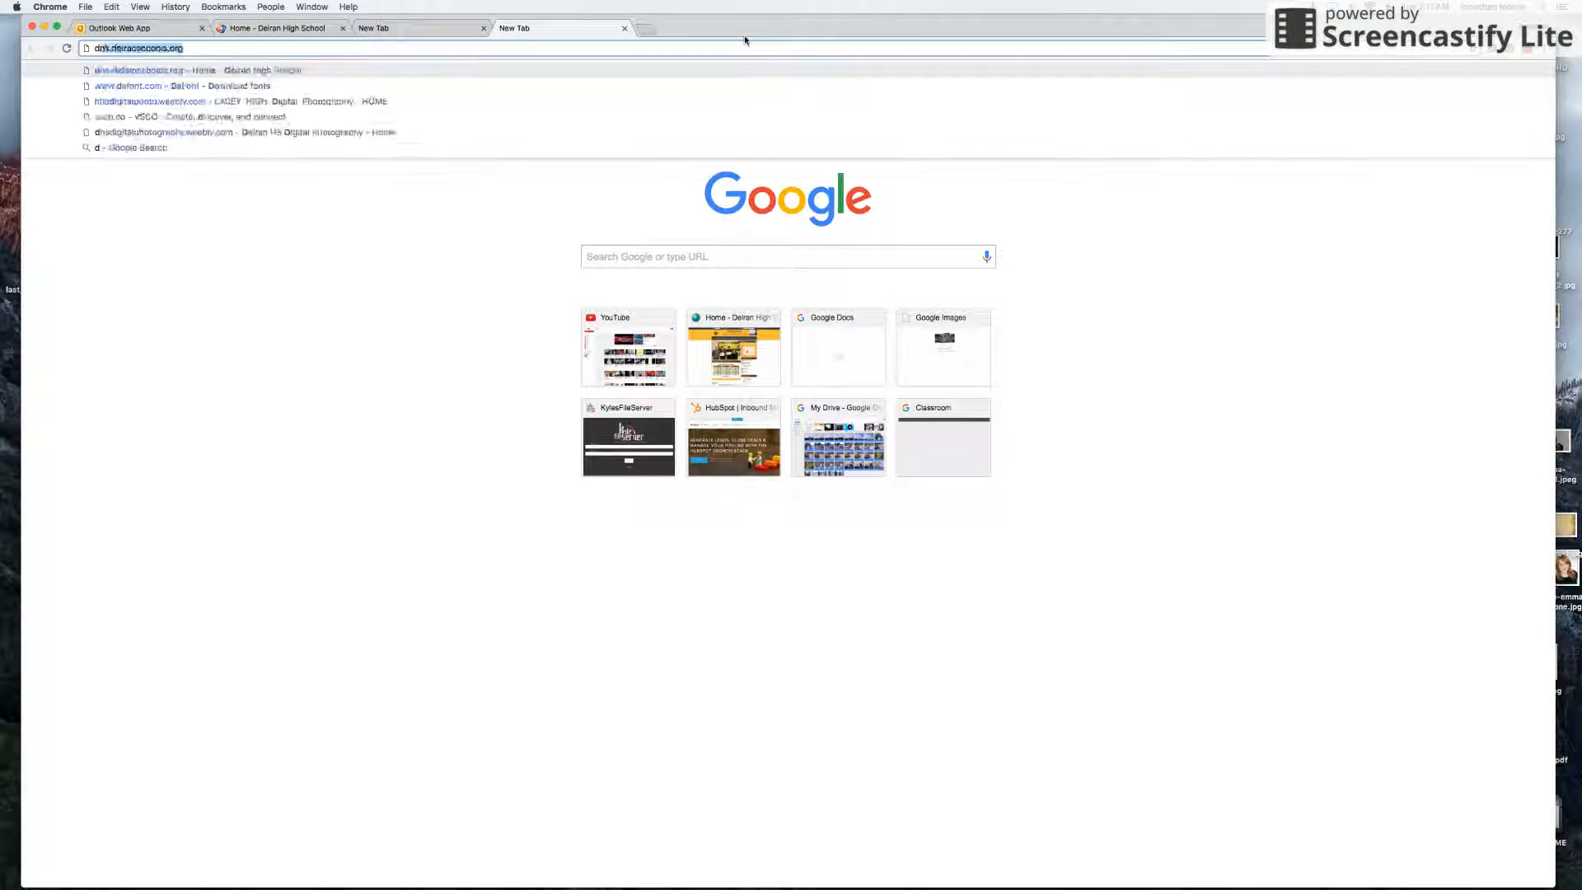
- Load dafont.com in the new Chrome tab
type("dafont.com")
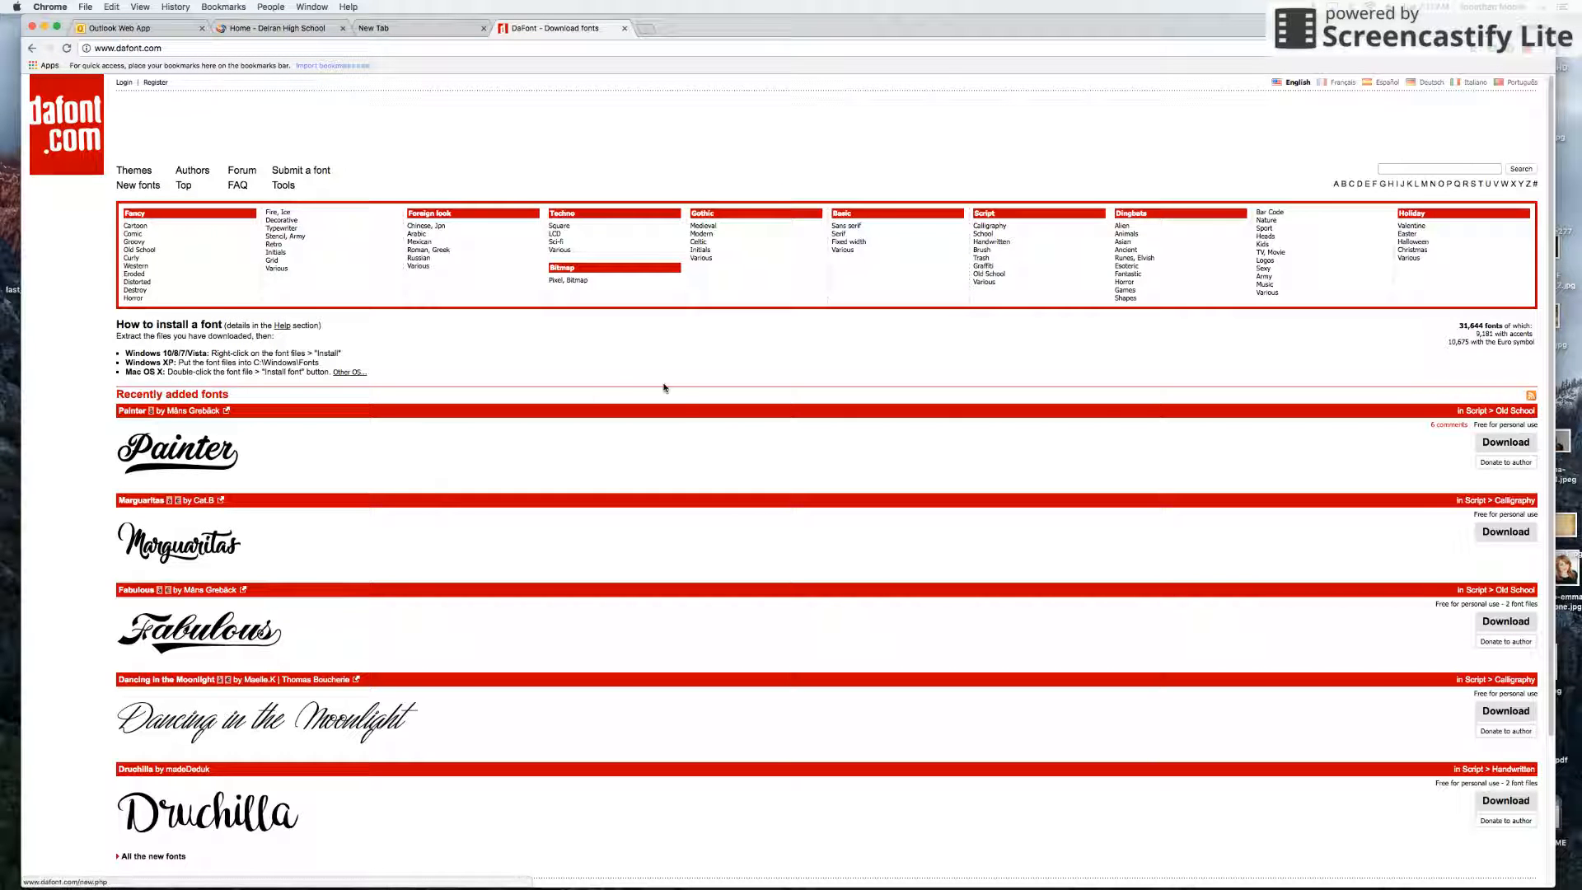
- Browse the homepage and enter the Handwritten category under Script fonts
scroll("down", 3)
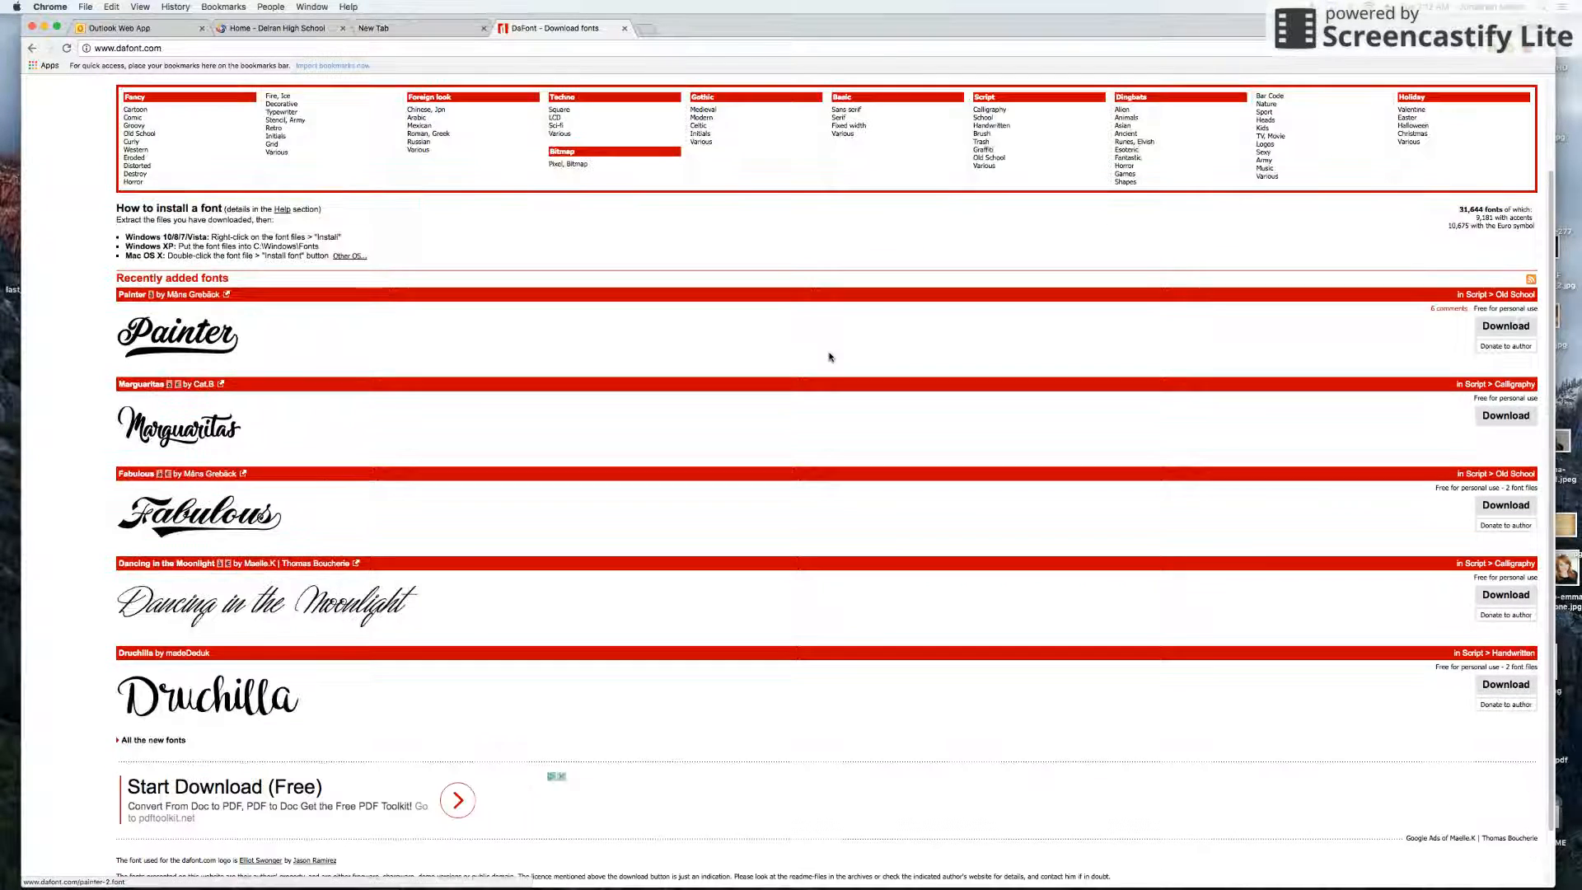
scroll("up", 3)
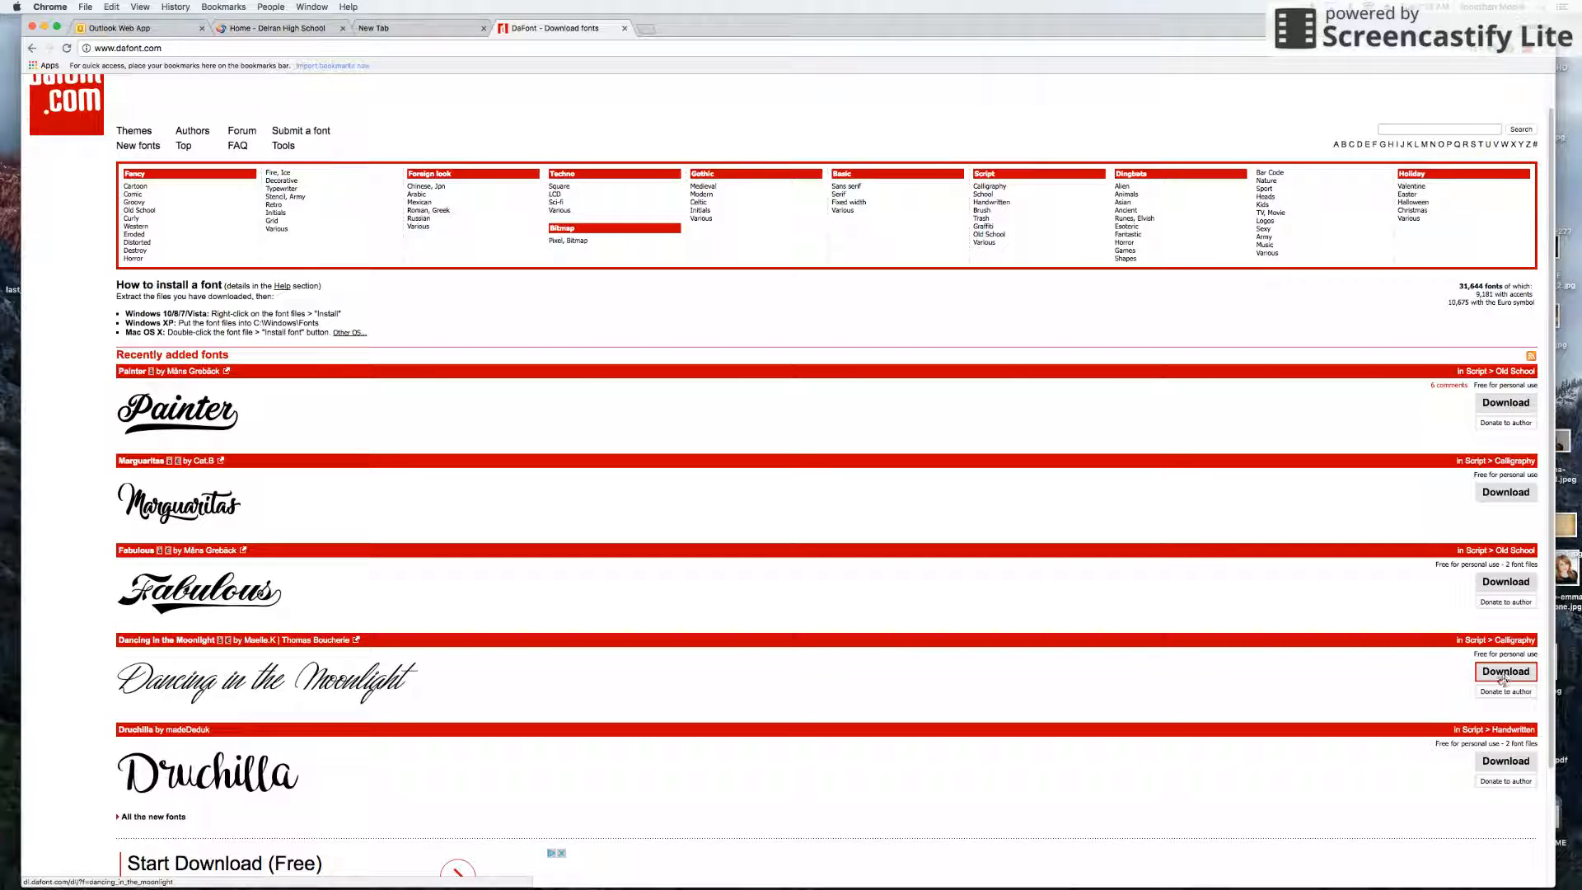
mouse_move(985, 417)
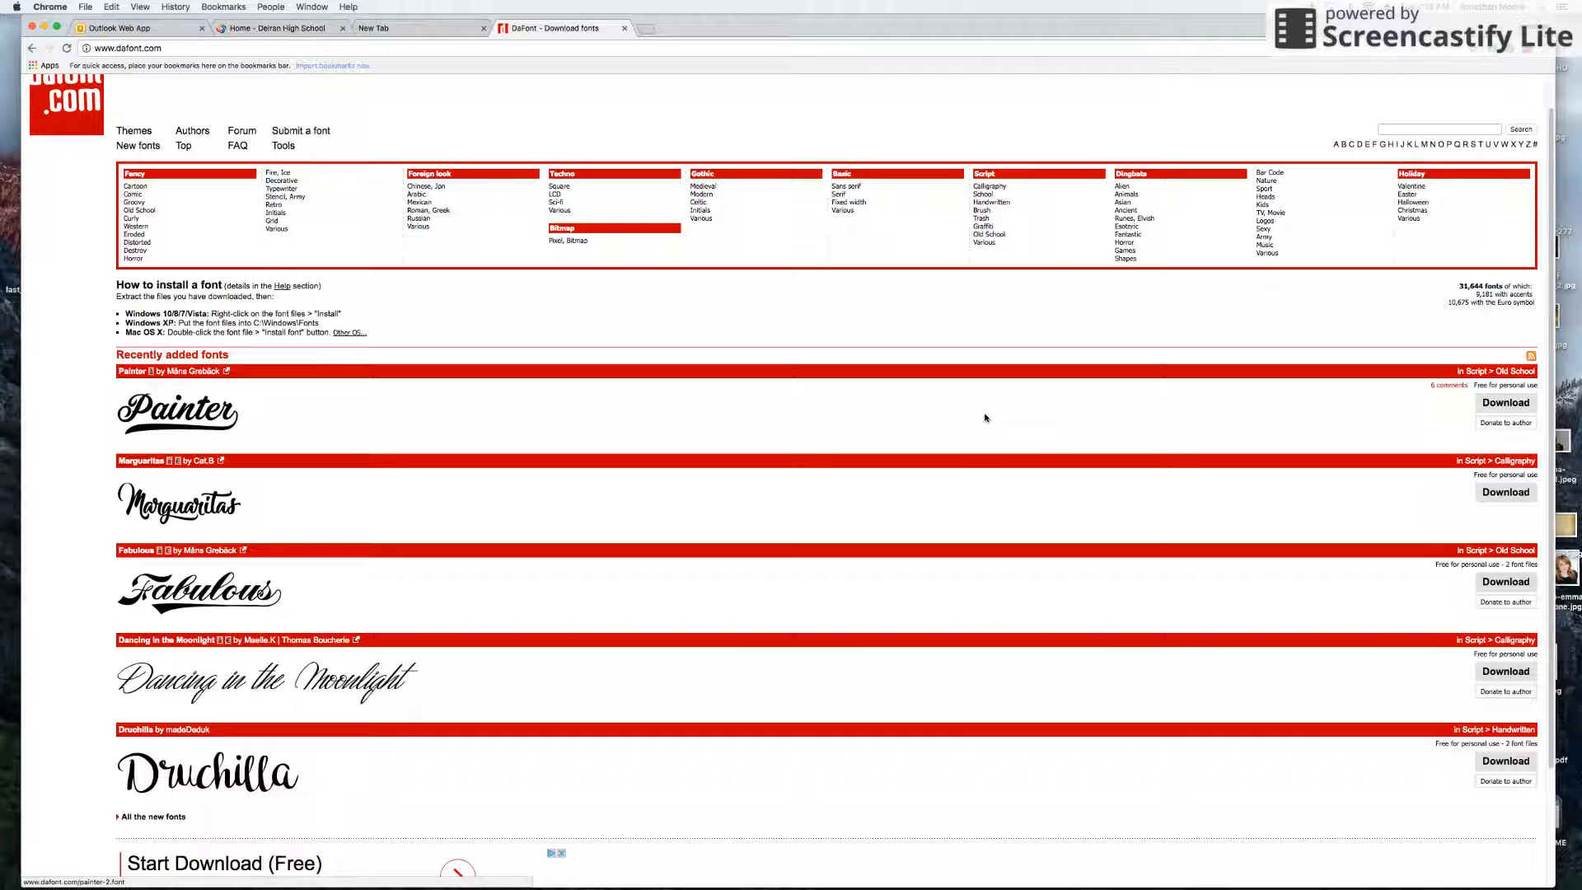
scroll("down", 3)
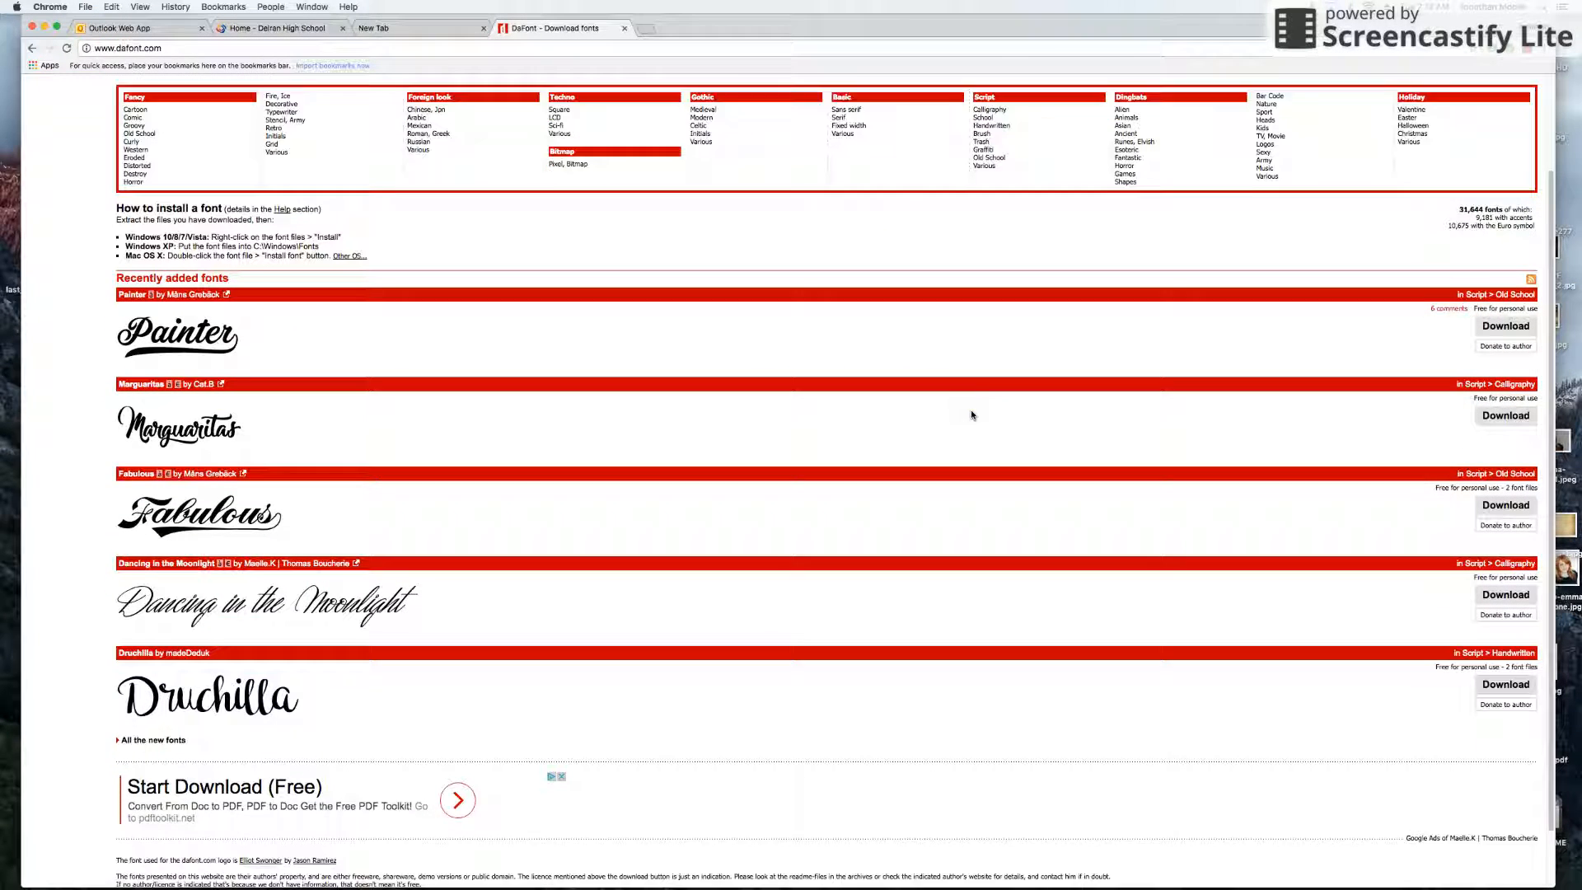
scroll("up", 3)
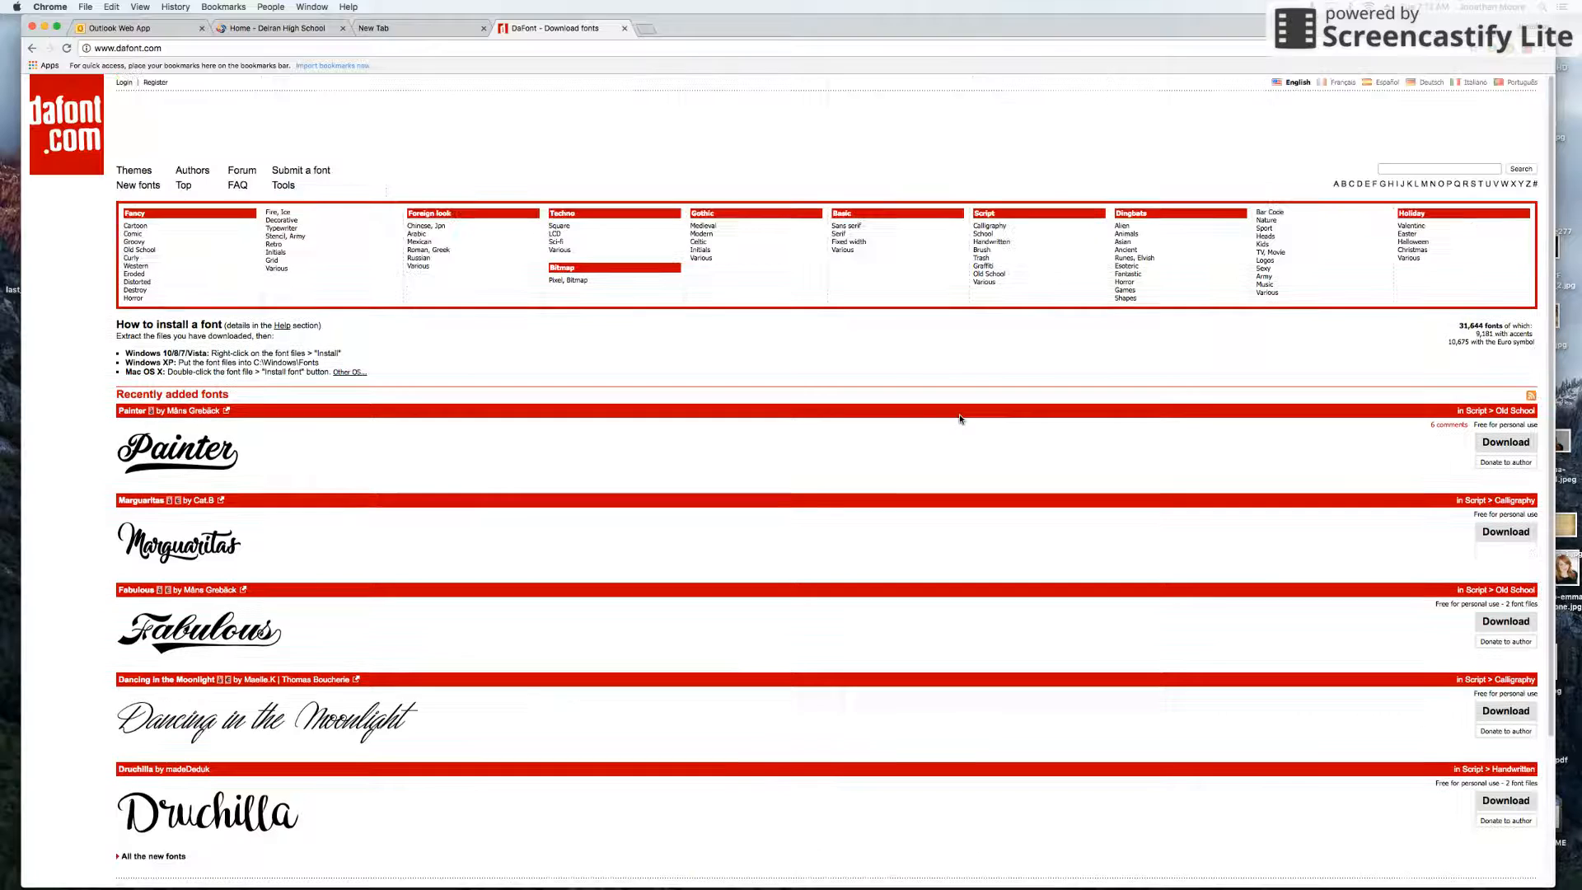
mouse_move(647, 419)
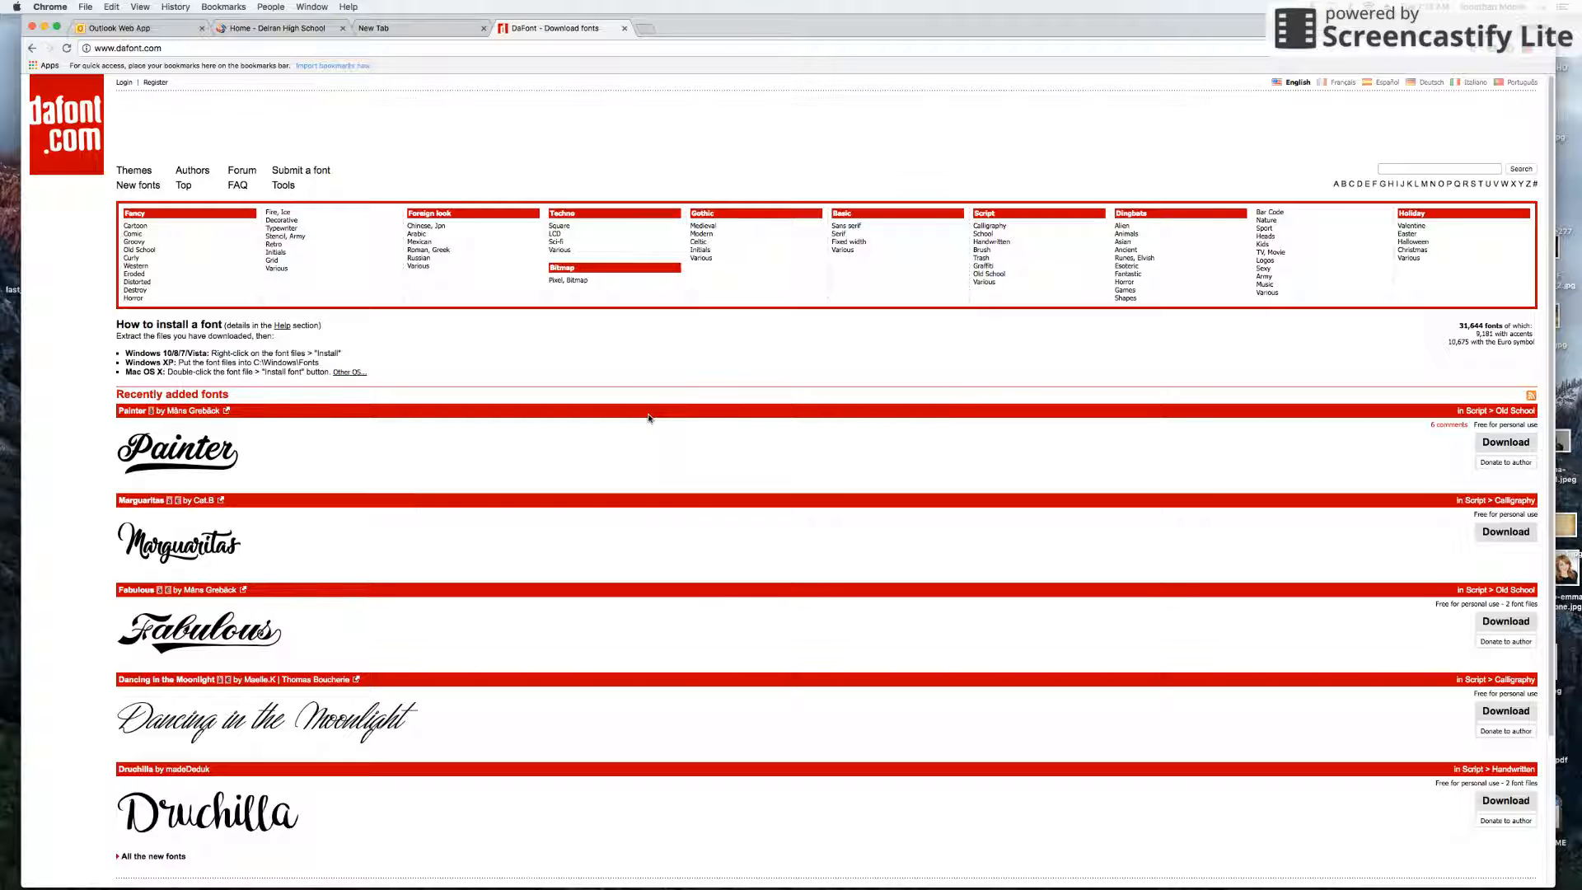
mouse_move(605, 343)
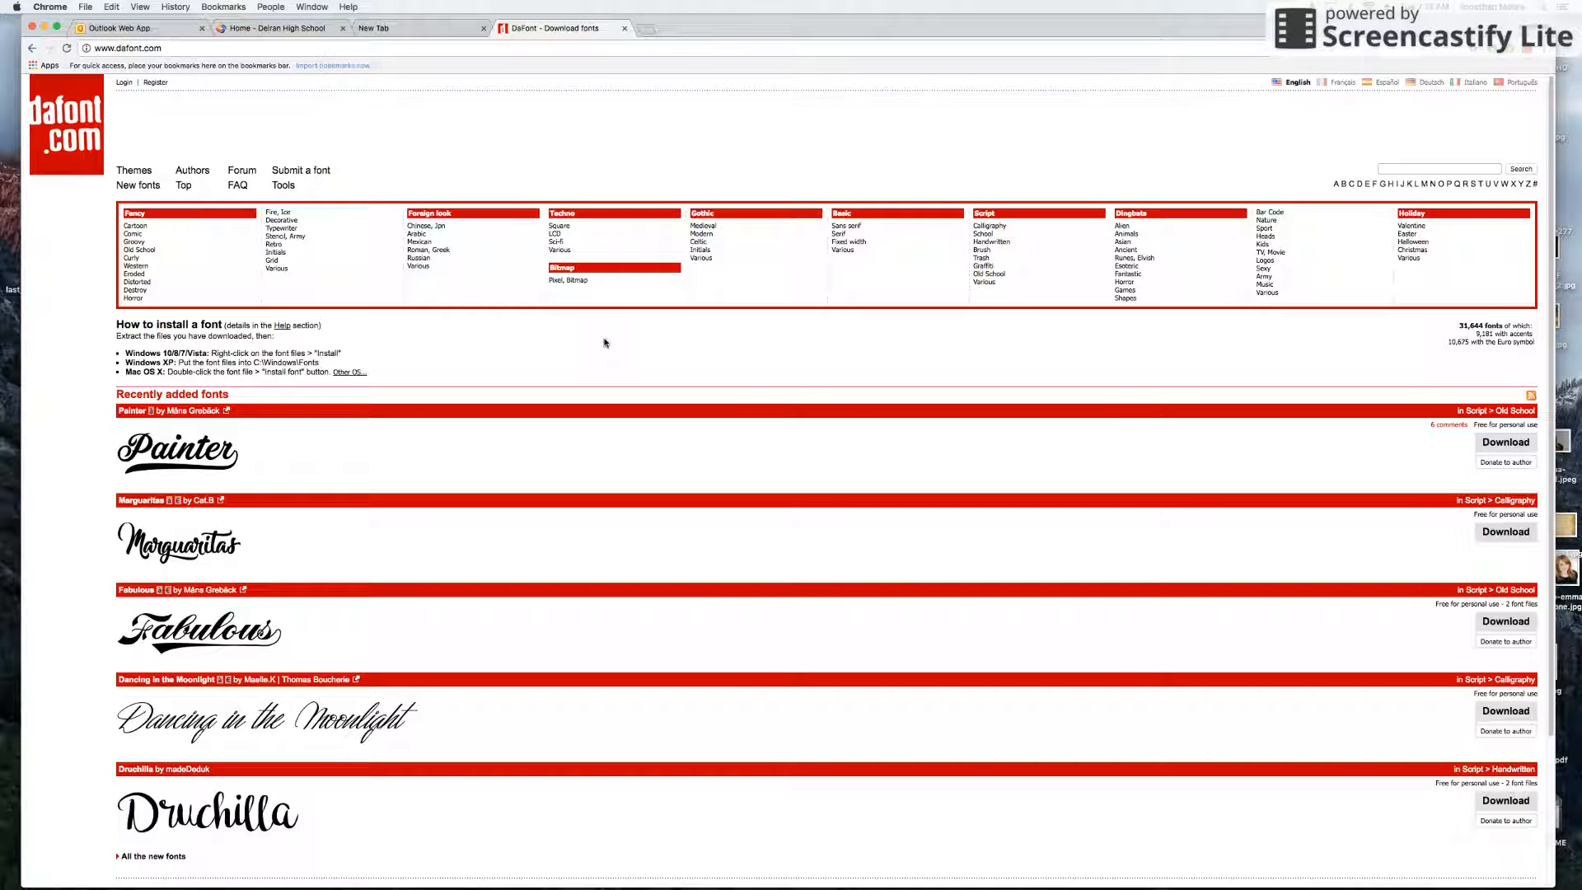
left_click(990, 242)
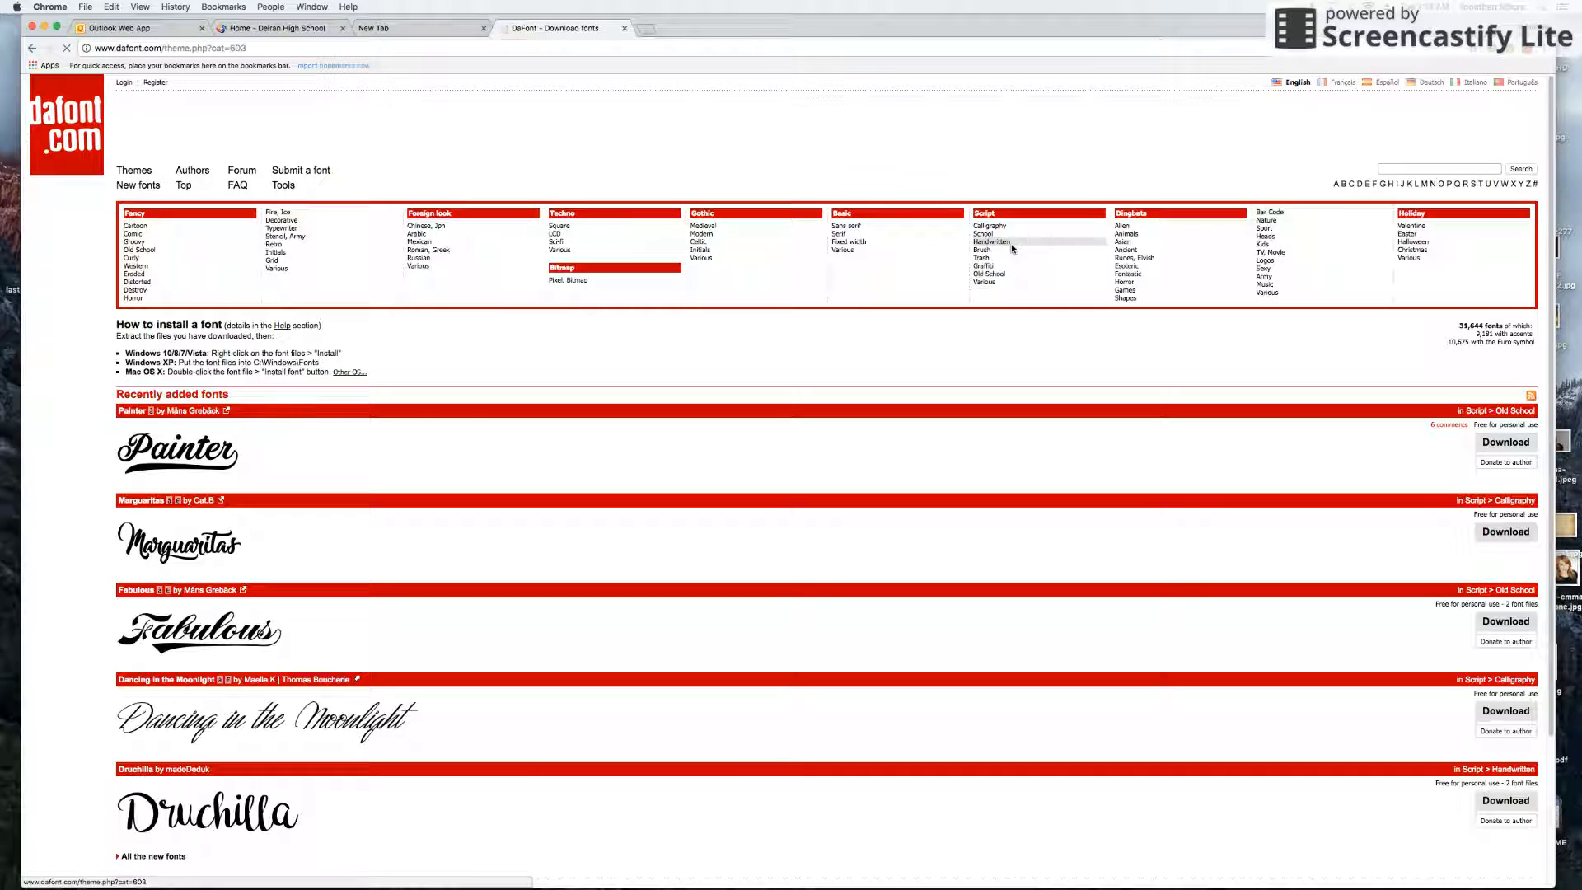
left_click(992, 243)
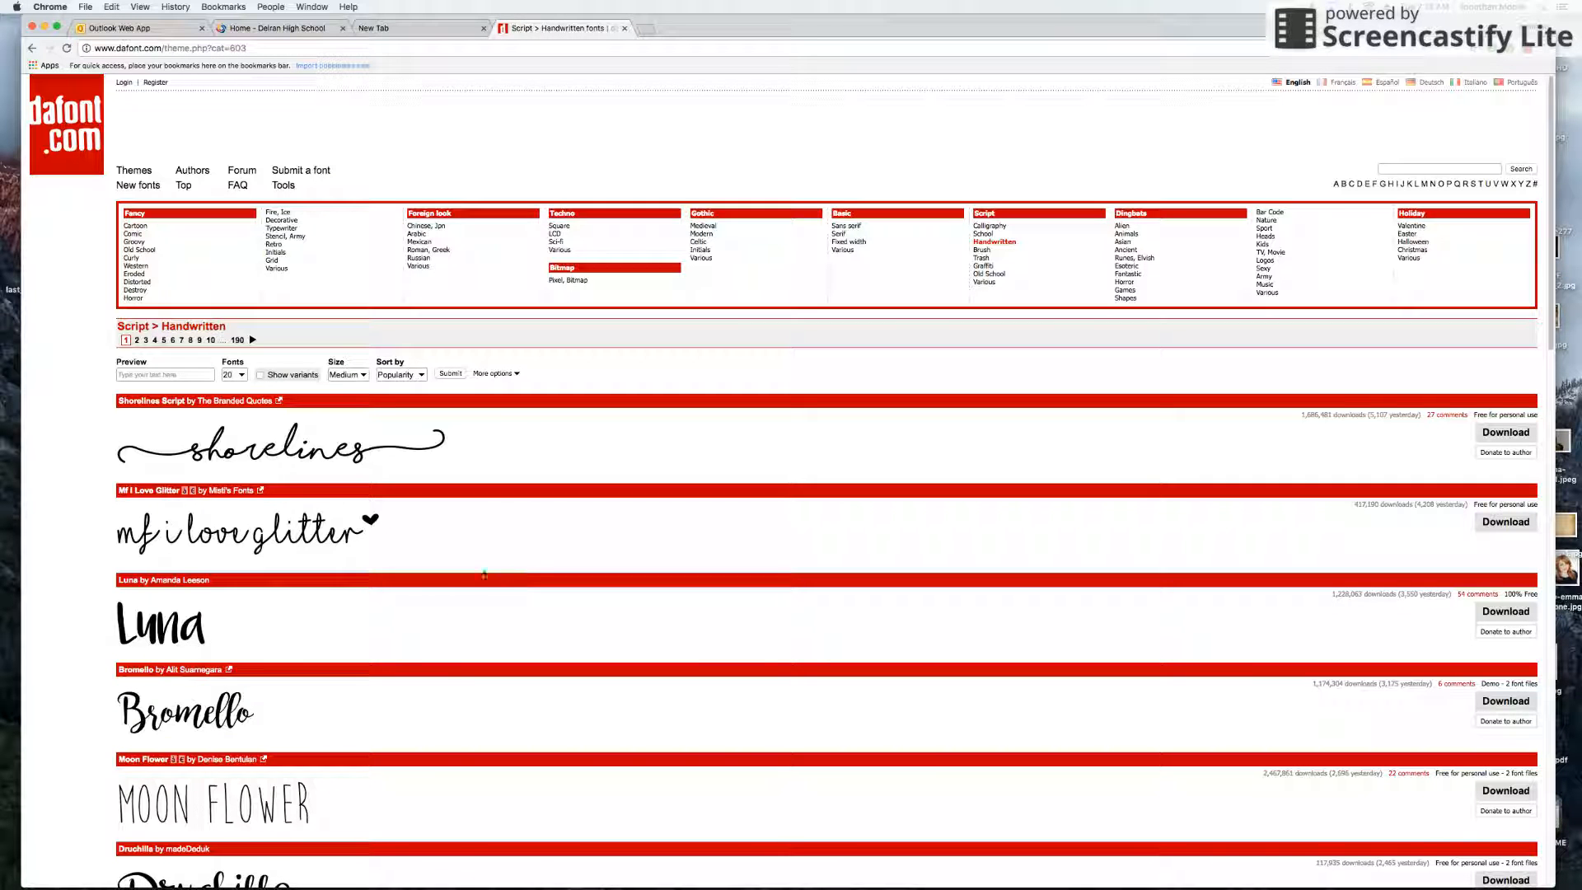
scroll("down", 3)
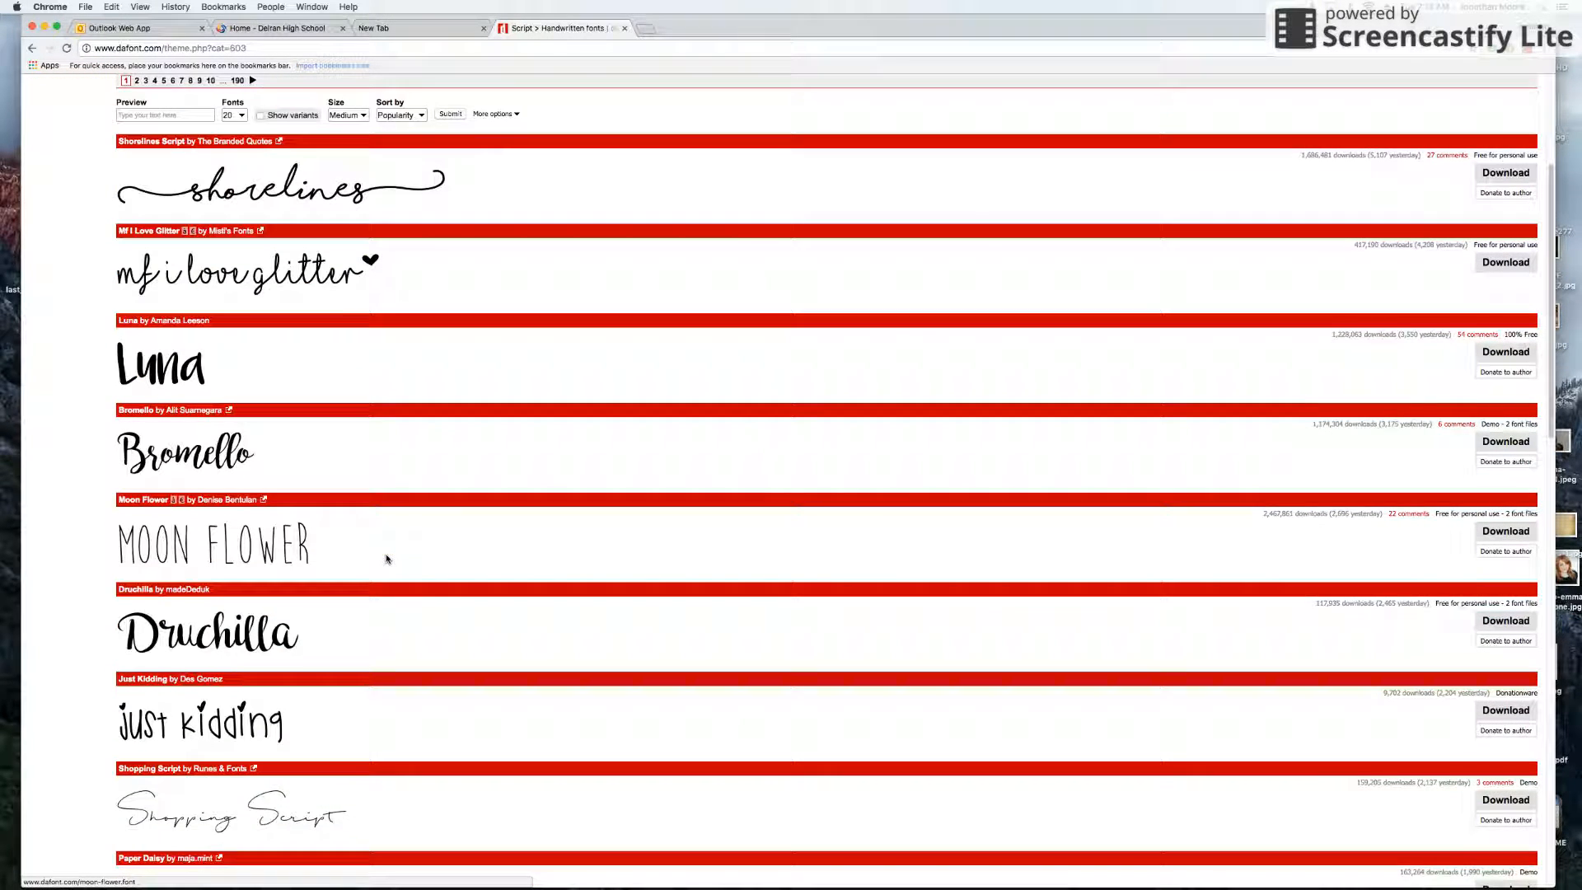
scroll("down", 3)
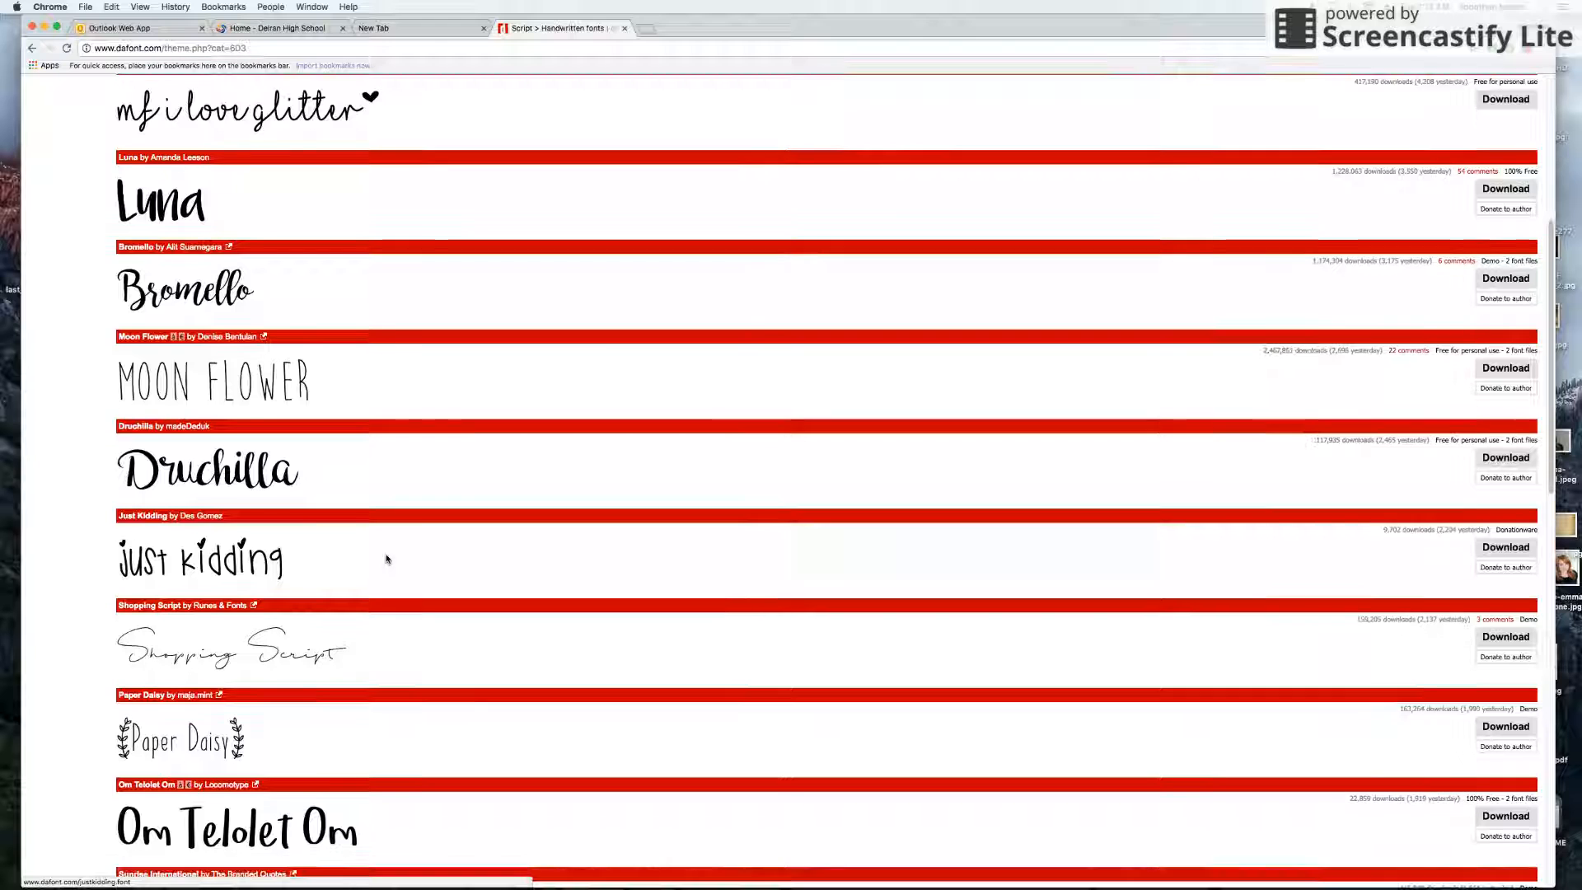
scroll("down", 3)
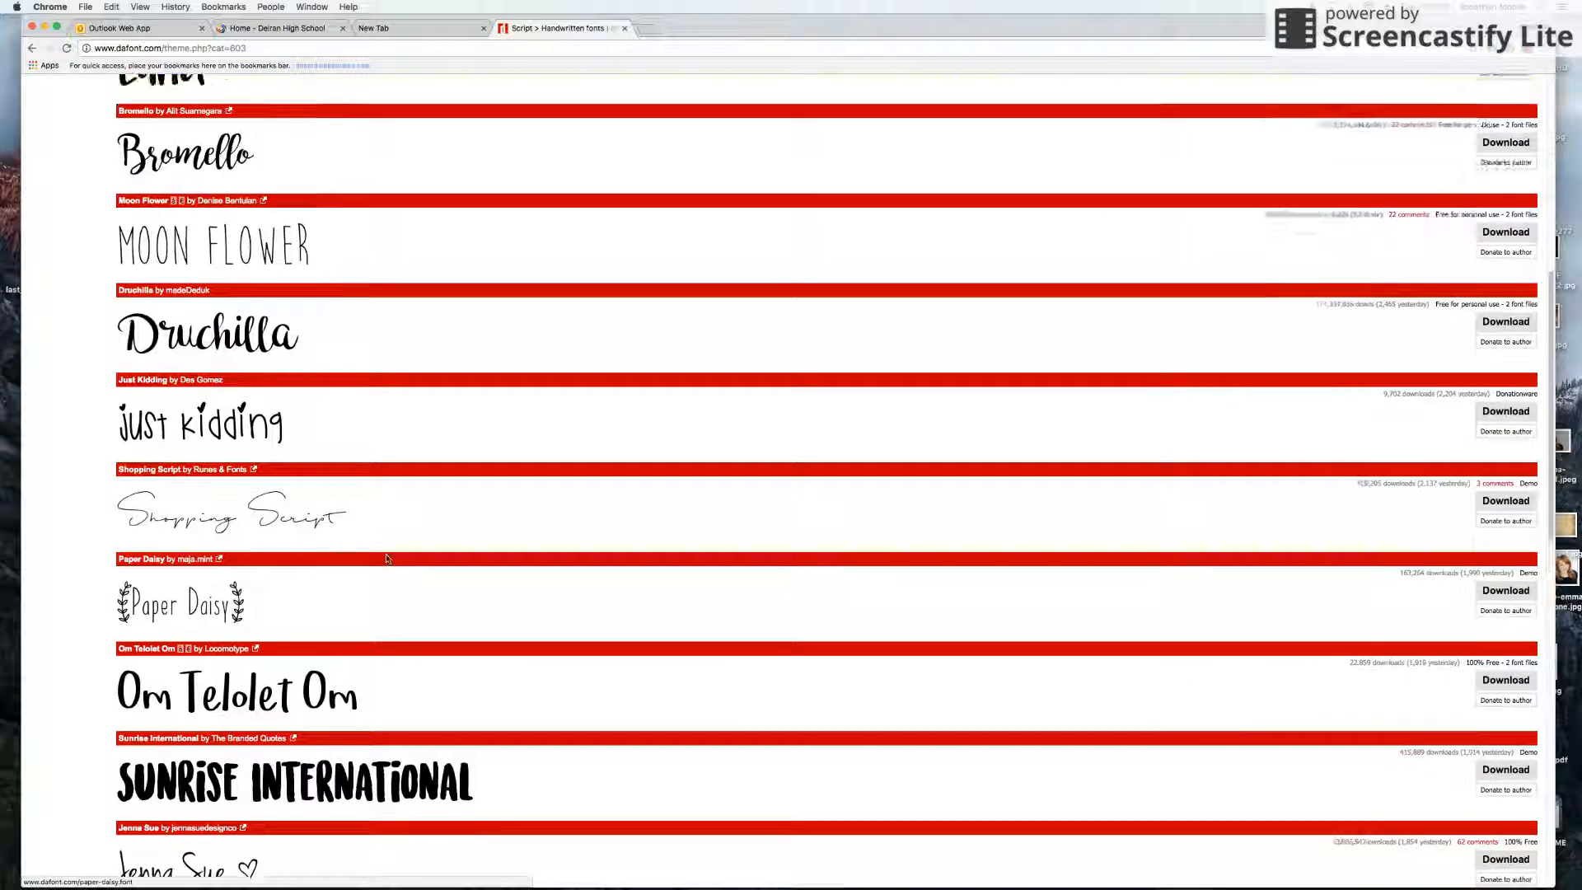
scroll("up", 3)
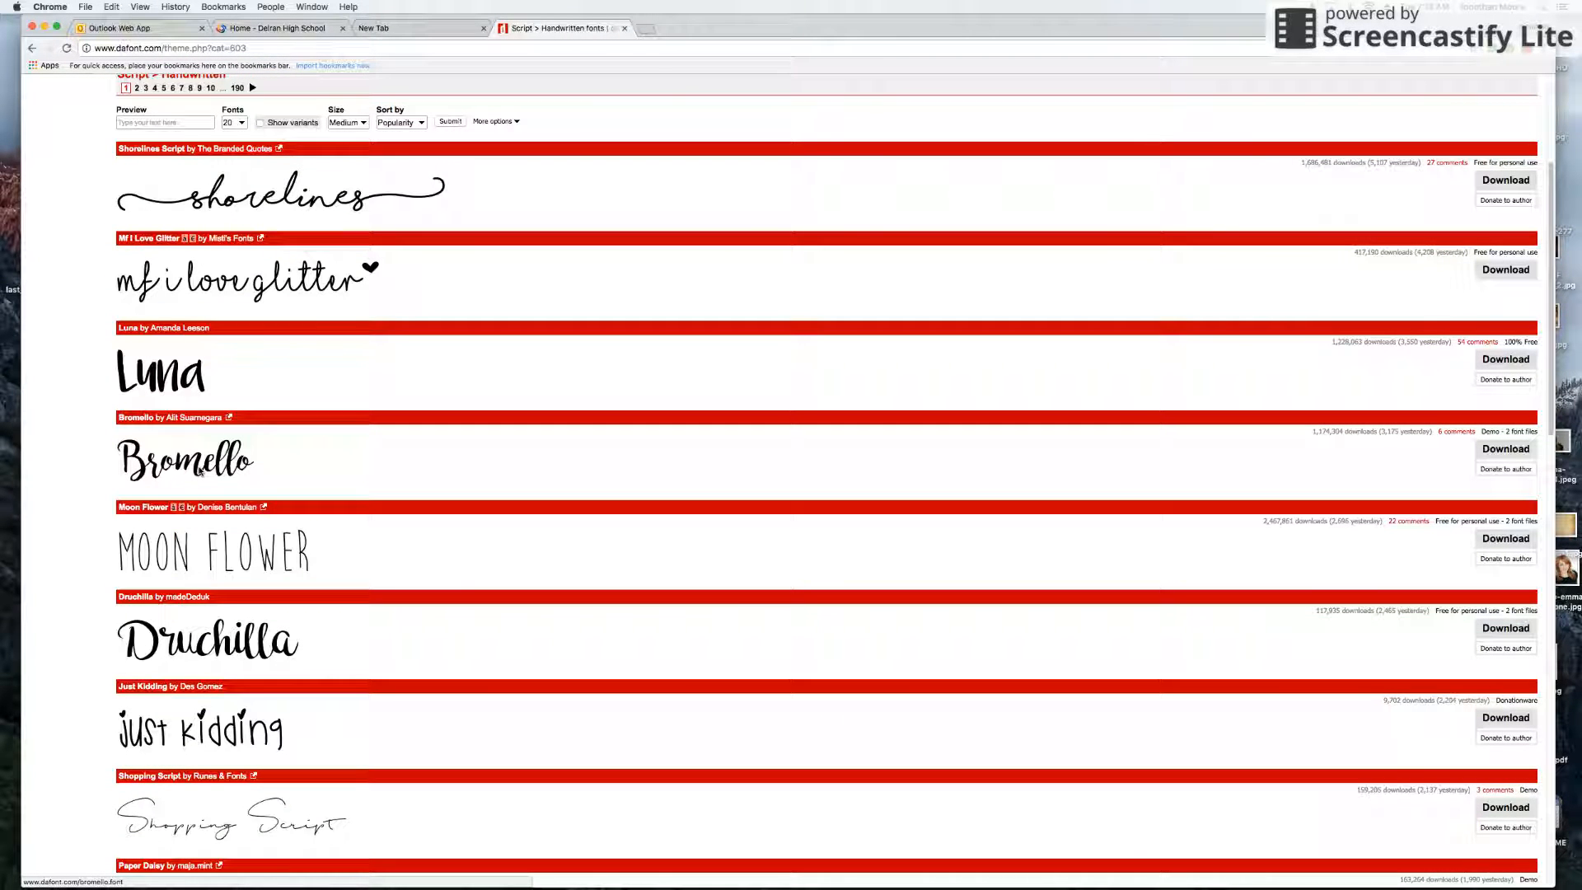
scroll("up", 3)
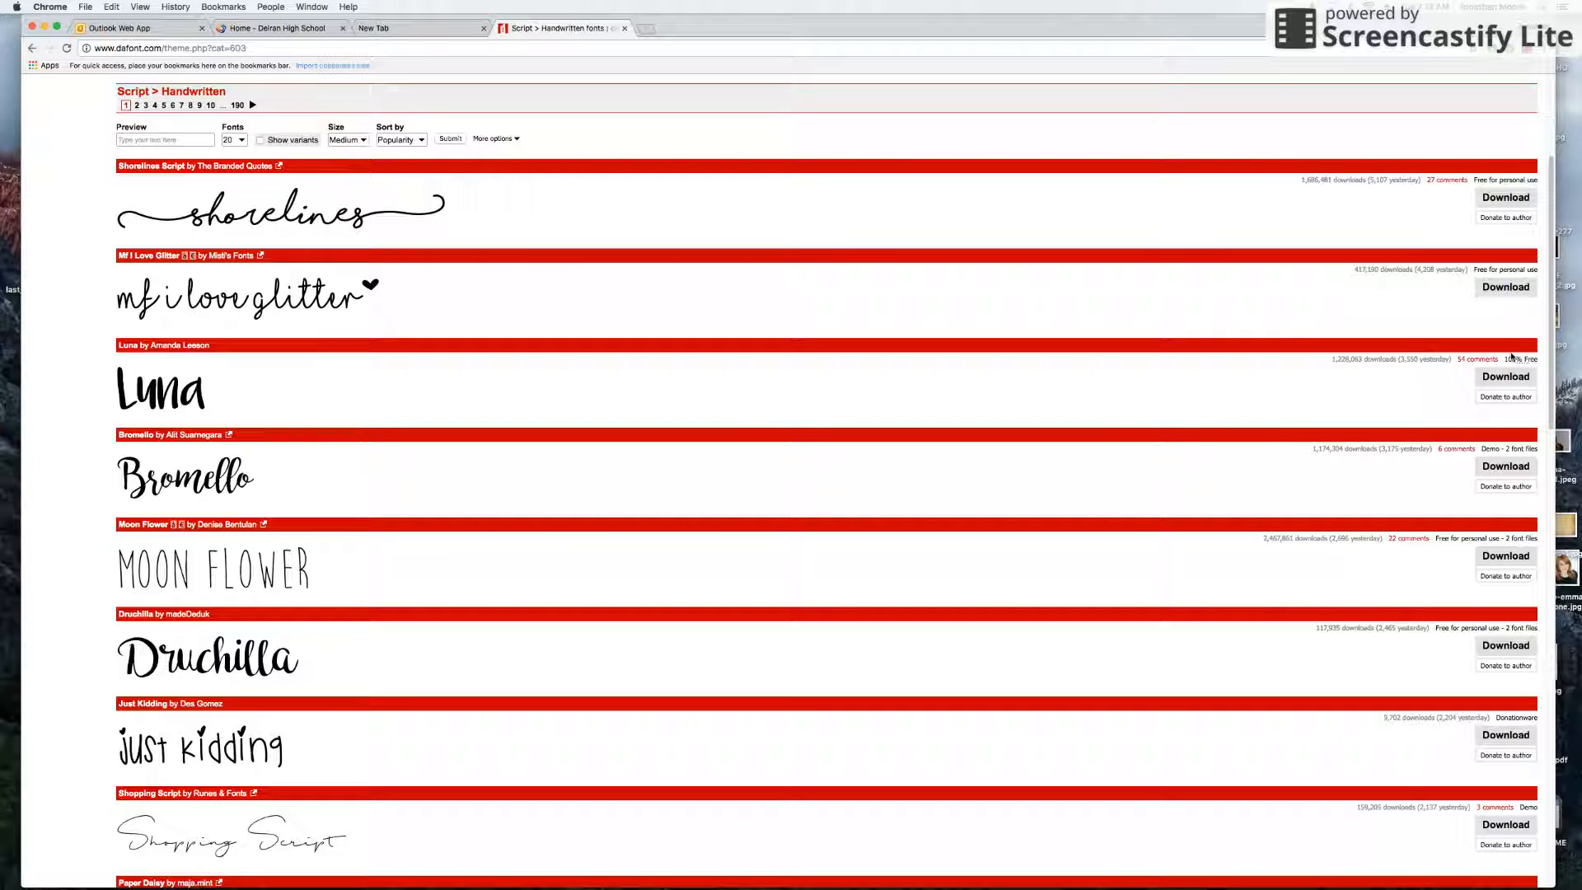
- Download the Luna font and unpack luna2.zip to reveal Luna.ttf in Downloads
left_click(1504, 376)
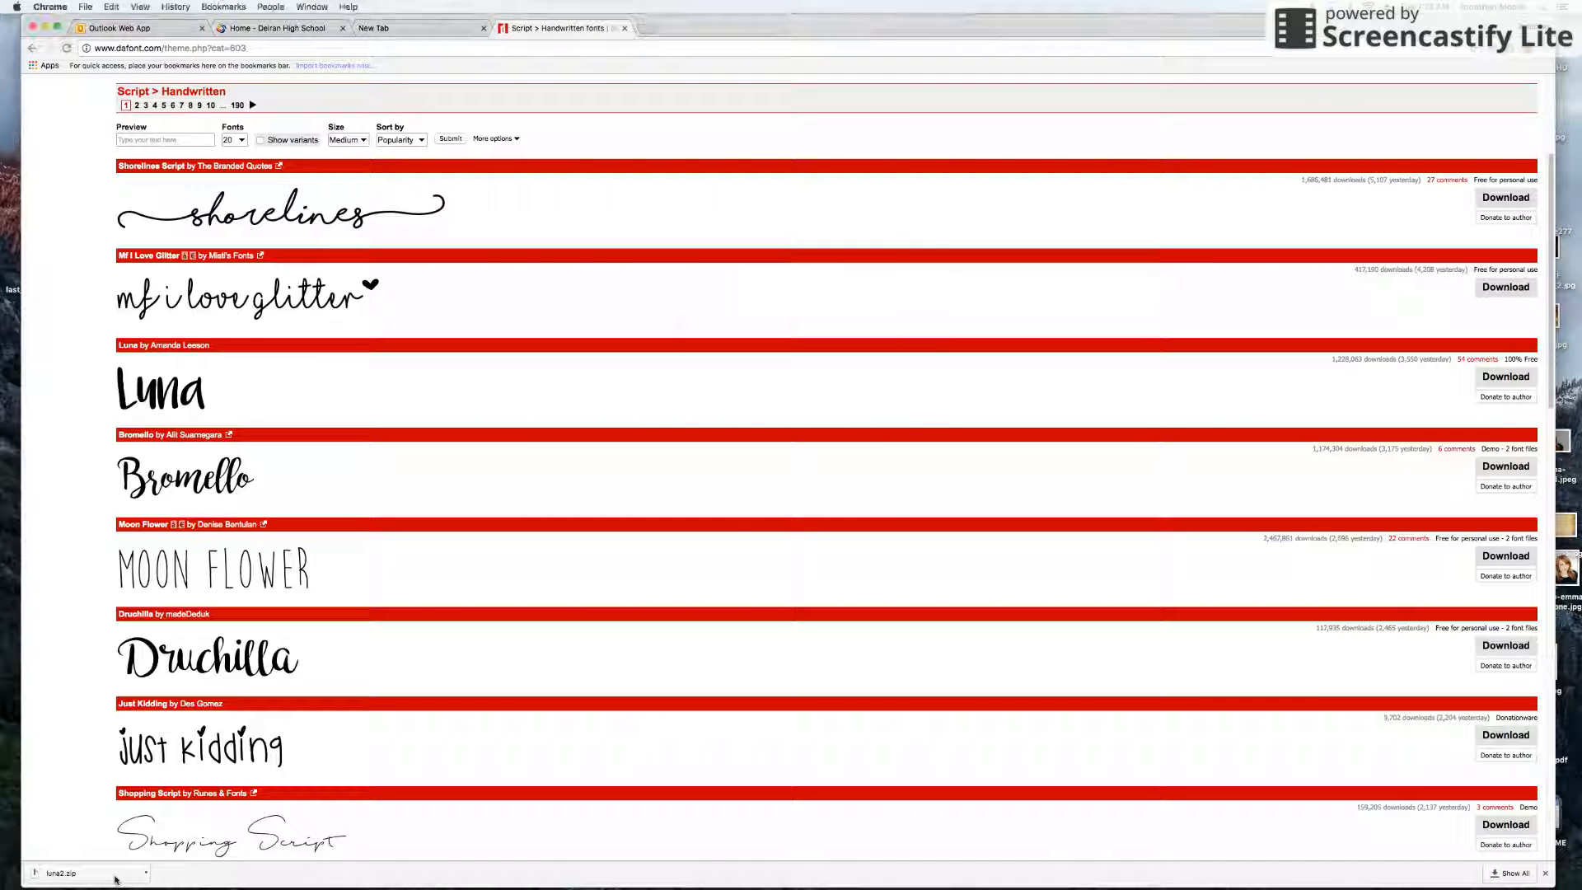
left_click(85, 873)
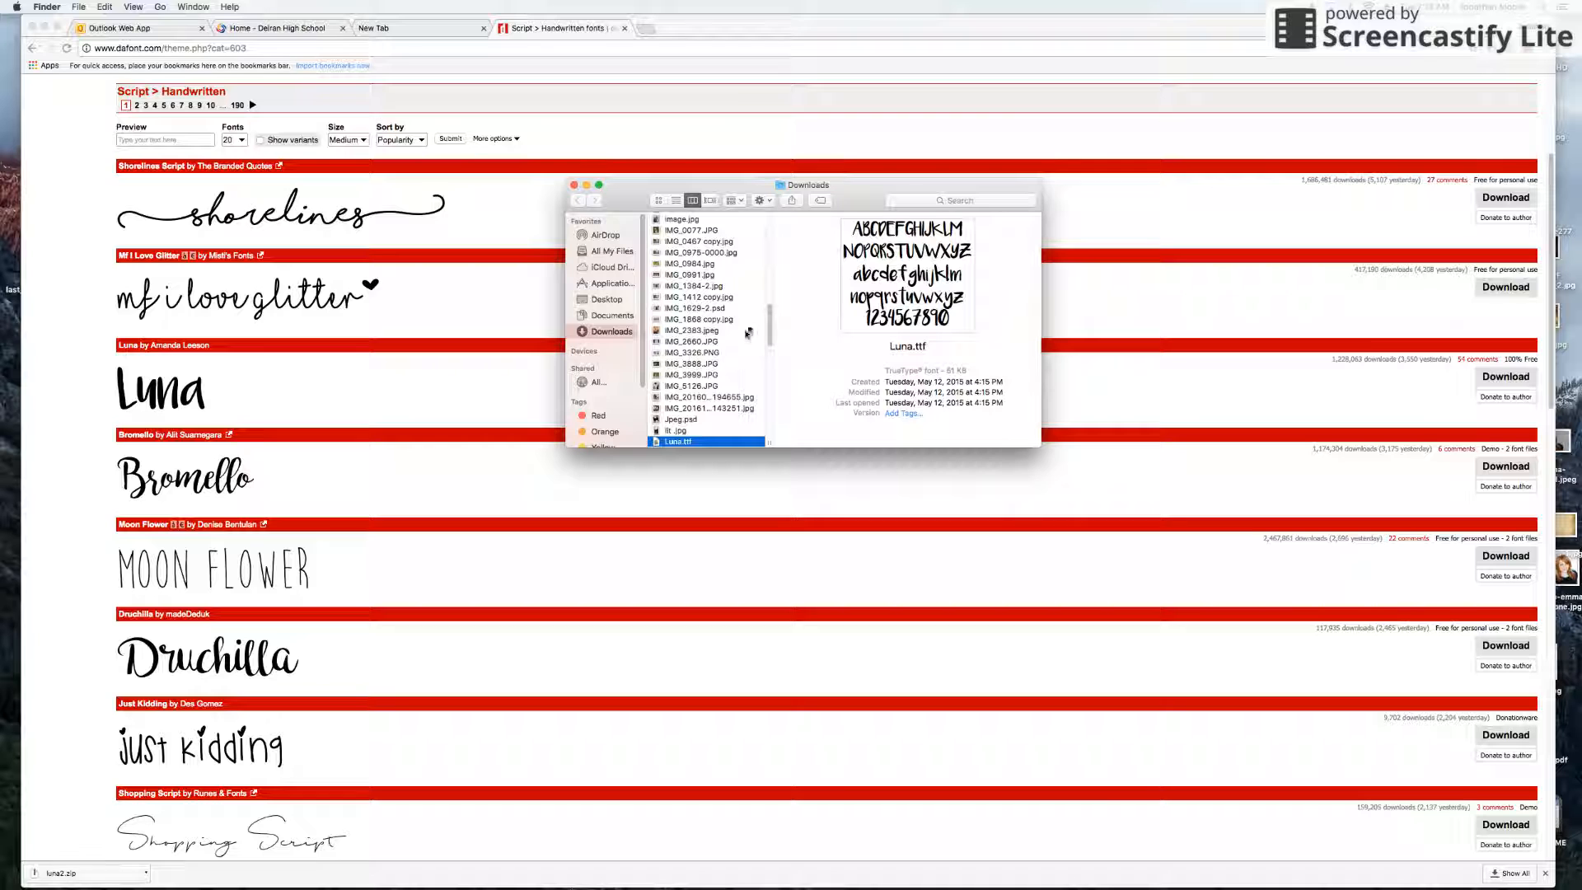
- Install Luna.ttf on the Mac through Font Book's Install Font preview
scroll("down", 3)
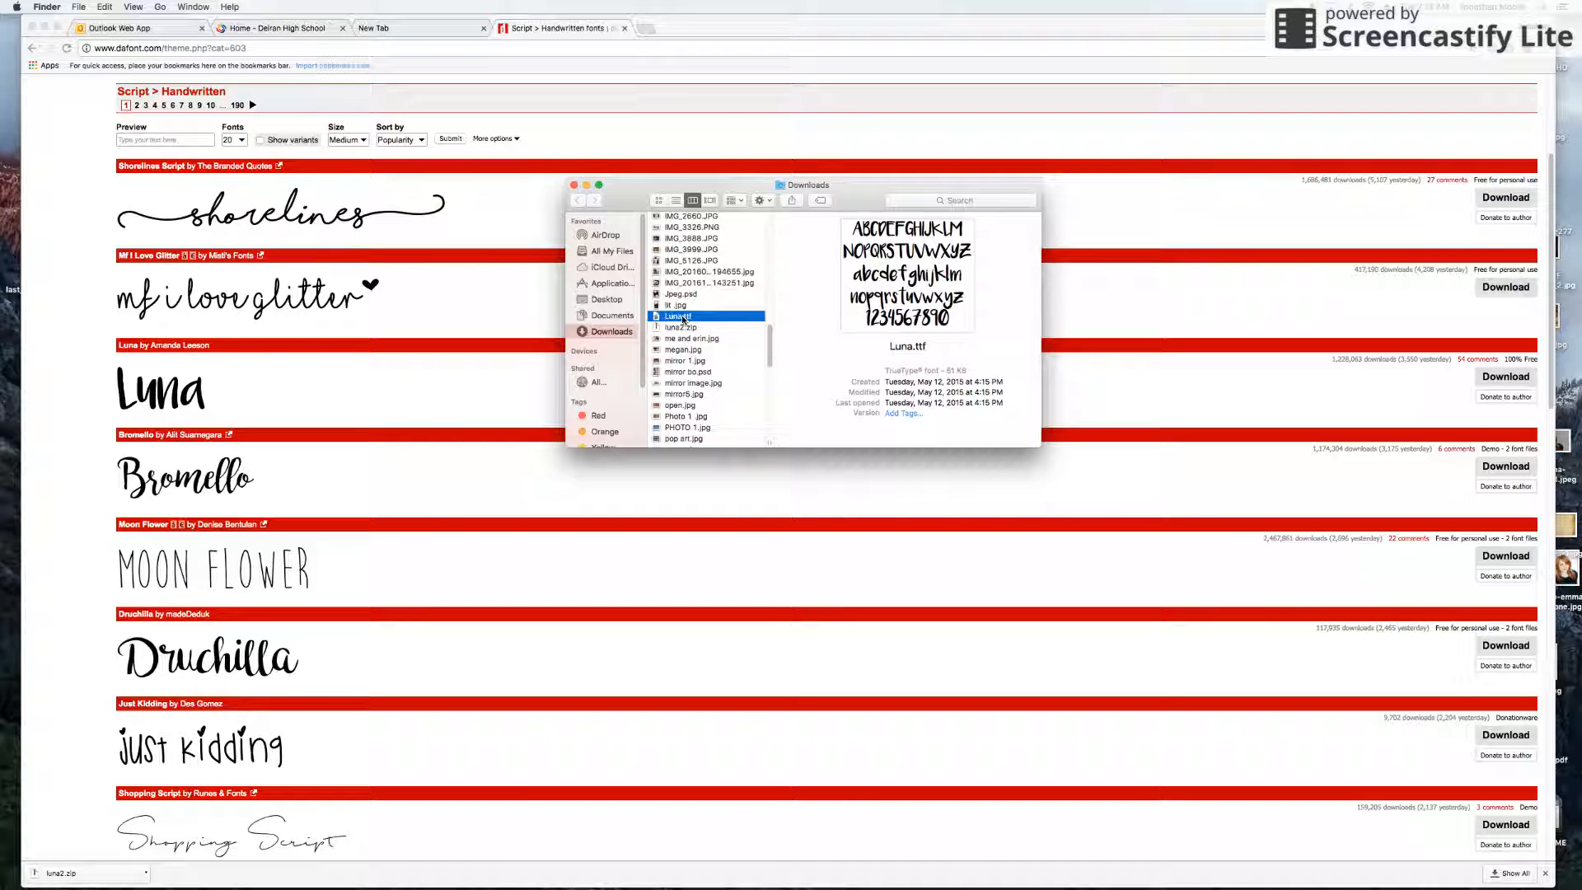
double_click(677, 316)
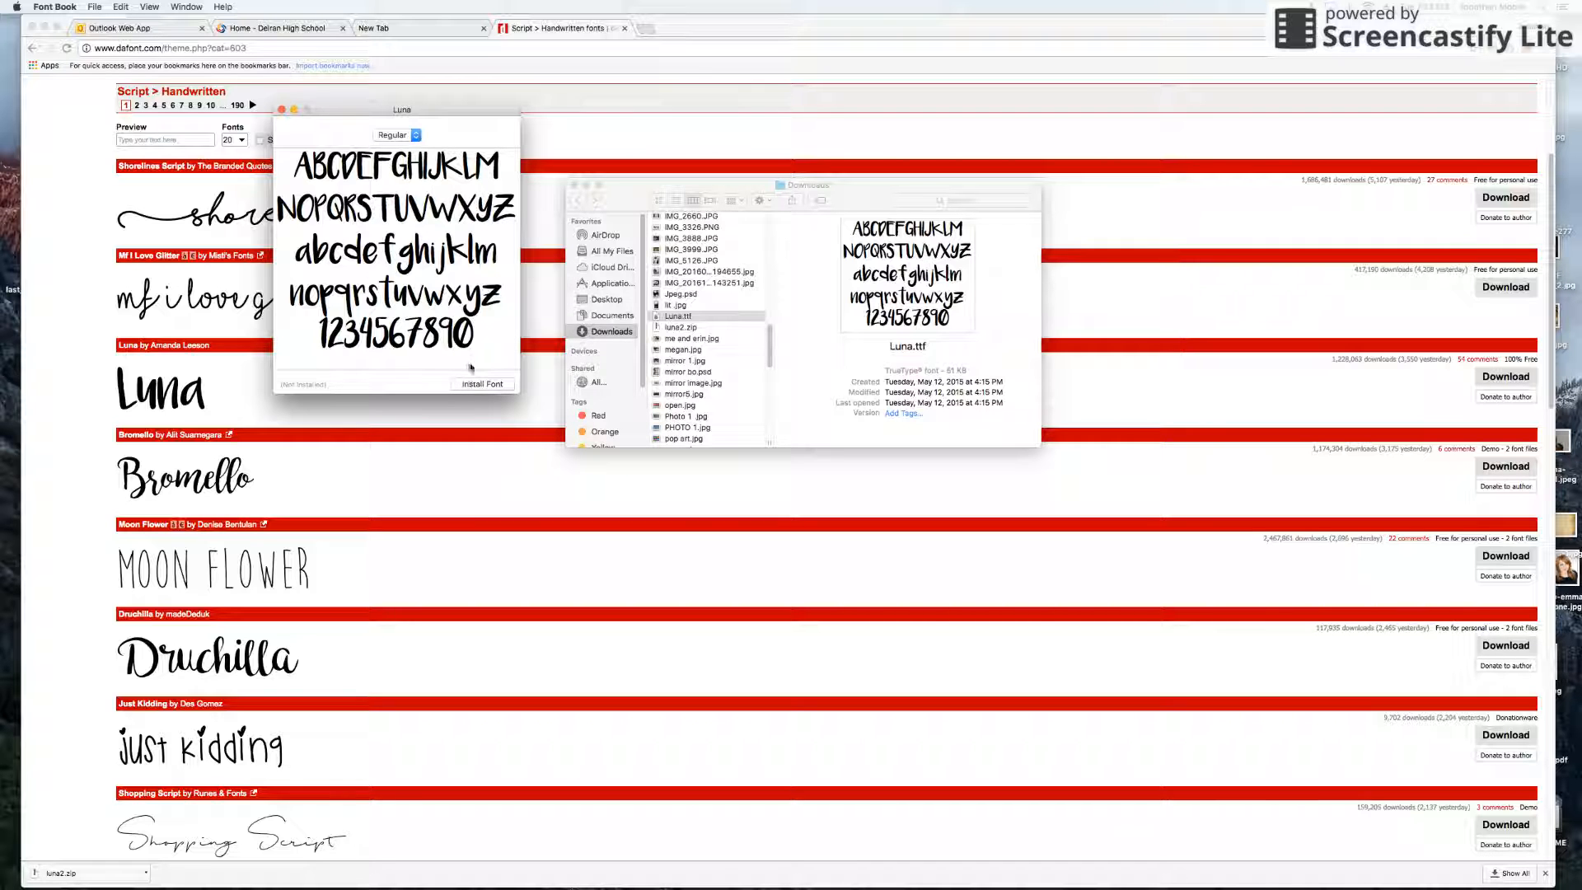
left_click(483, 384)
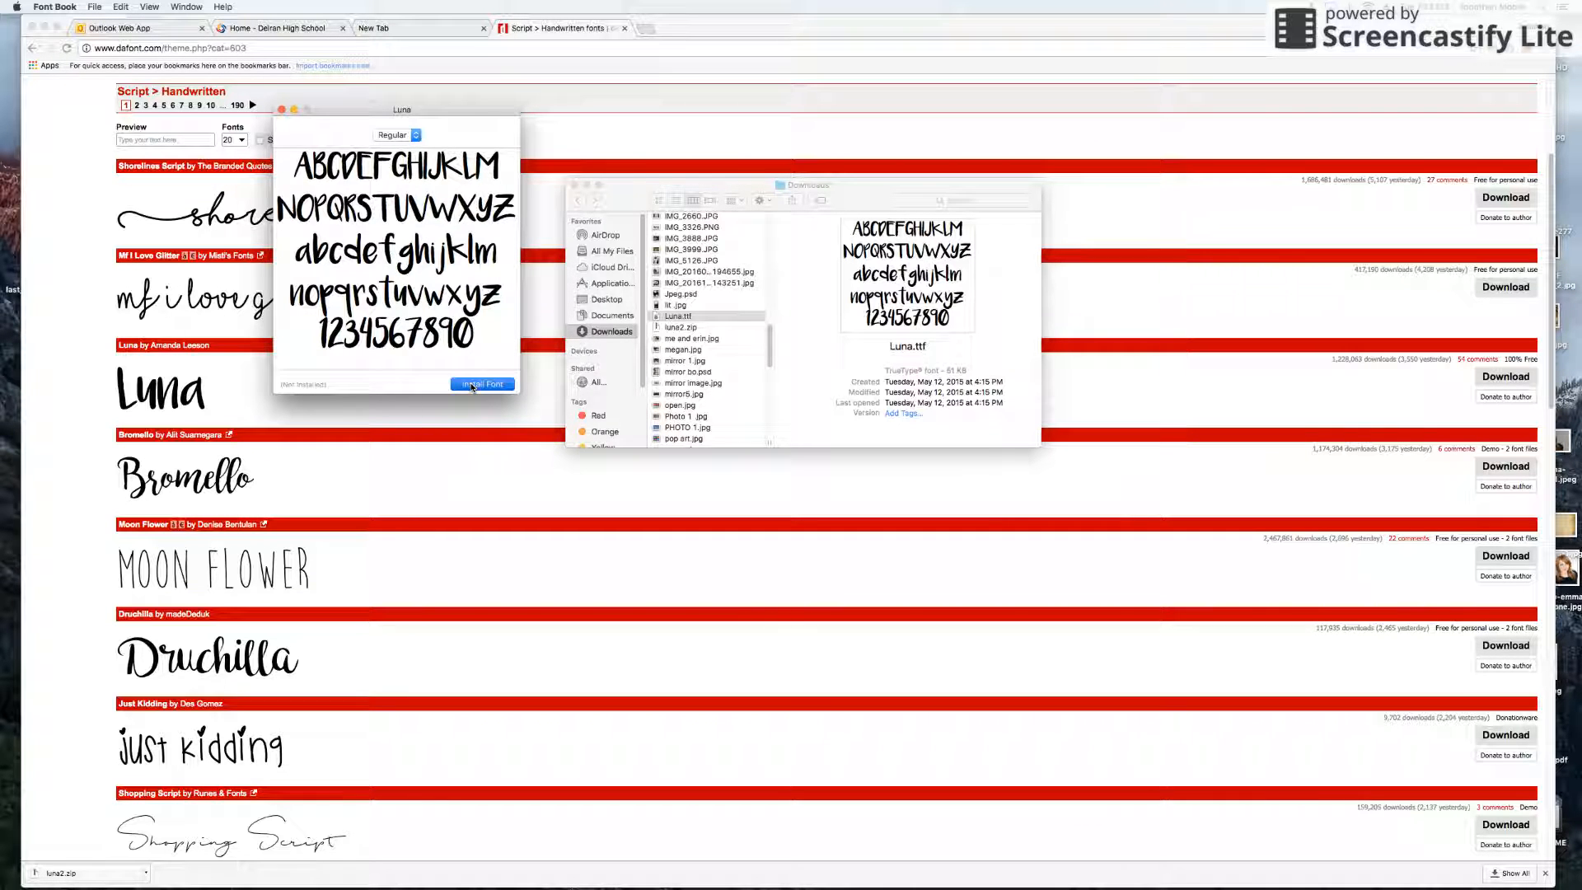
left_click(482, 384)
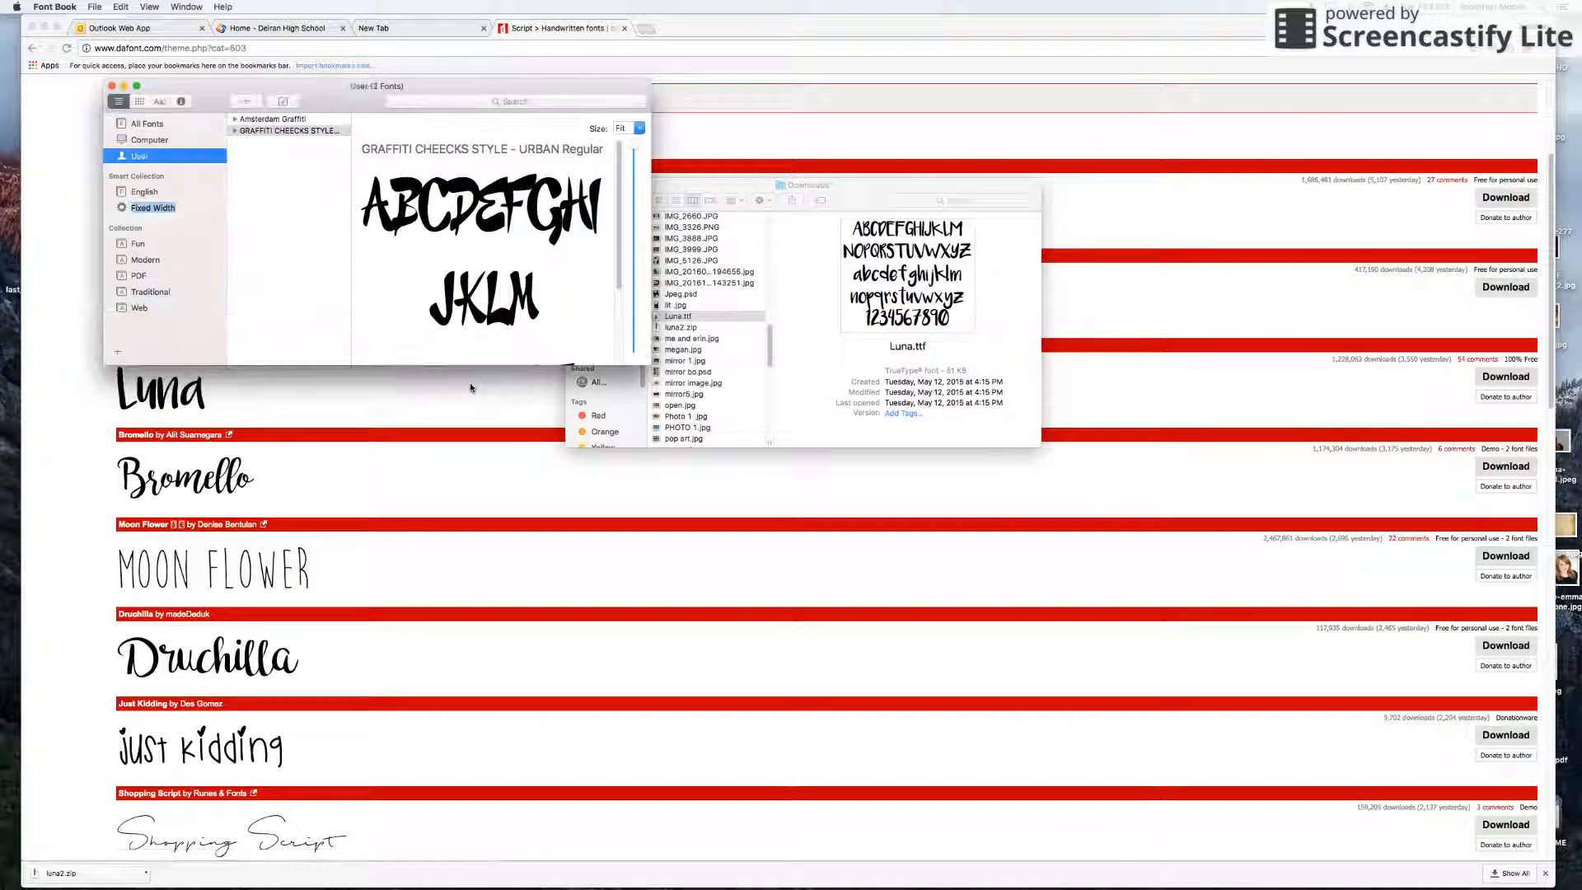